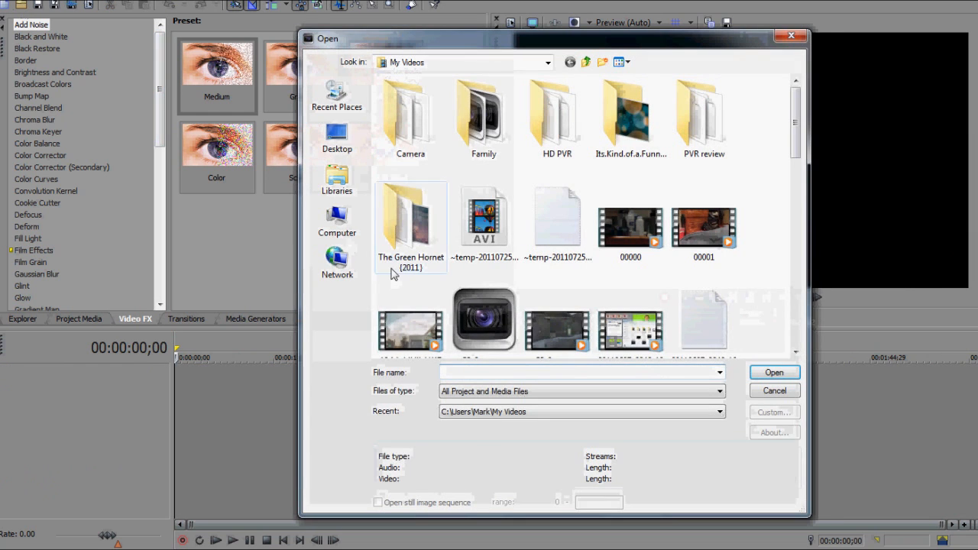
# - Browse into the HD PVR folder of gameplay recordings in the Open dialog
pyautogui.doubleClick(556, 114)
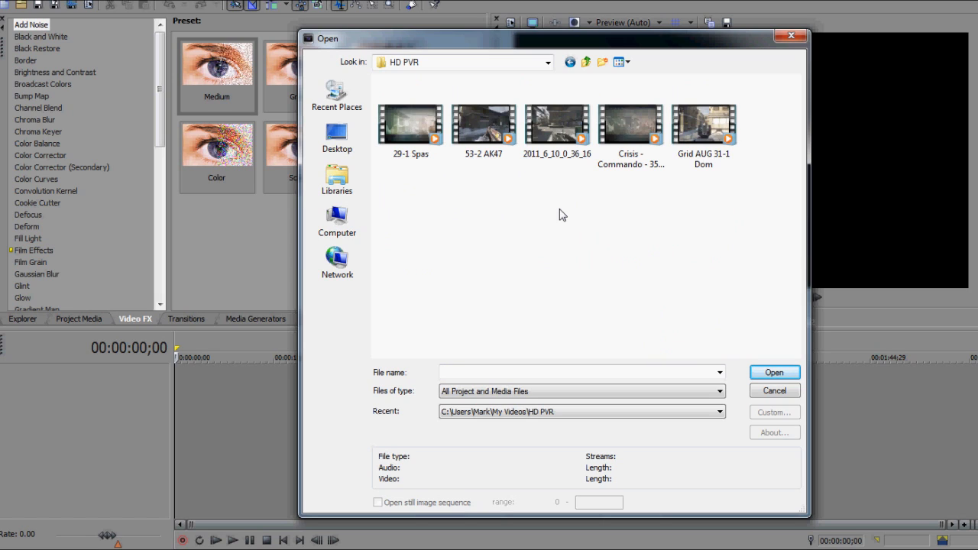
pyautogui.moveTo(611, 253)
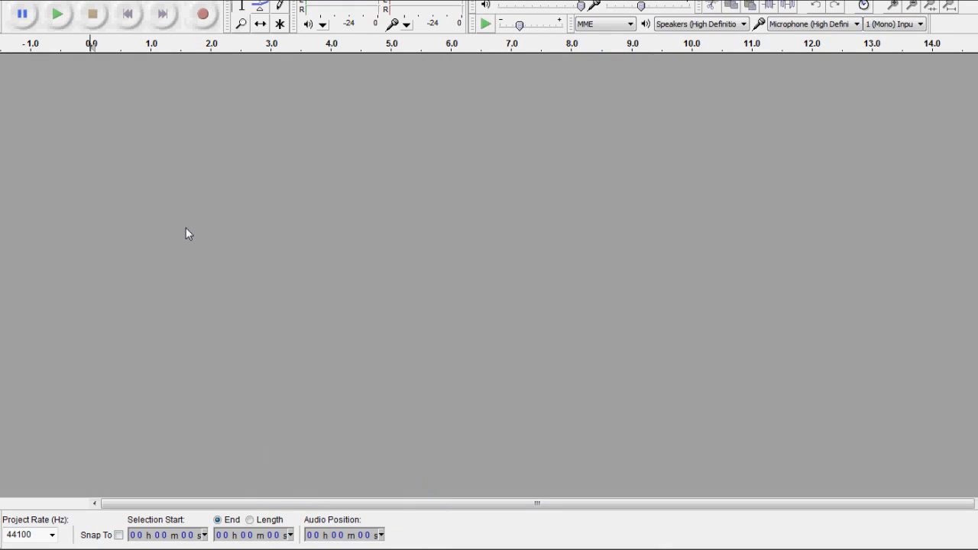
pyautogui.moveTo(898, 50)
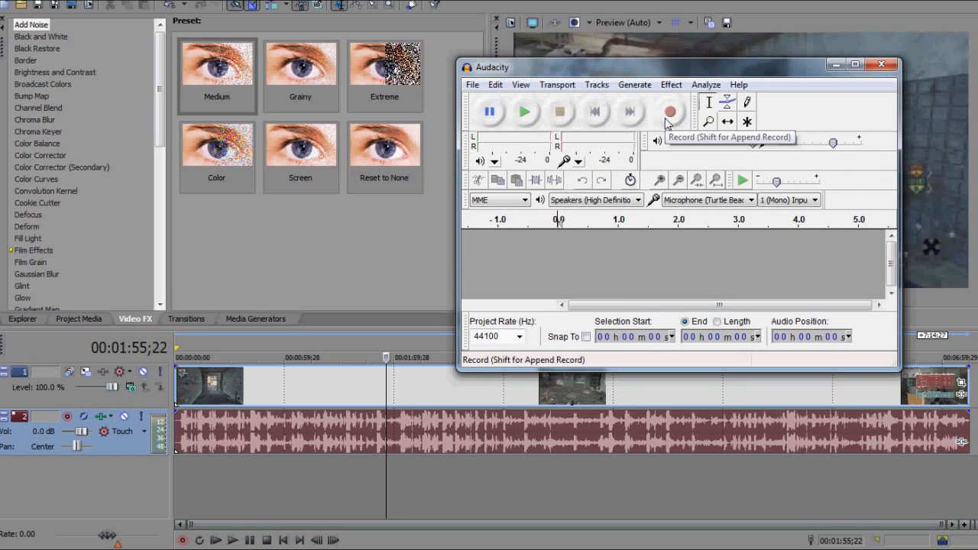
# - Start the Audacity commentary recording, then bring the Vegas gameplay project to the front
pyautogui.click(669, 113)
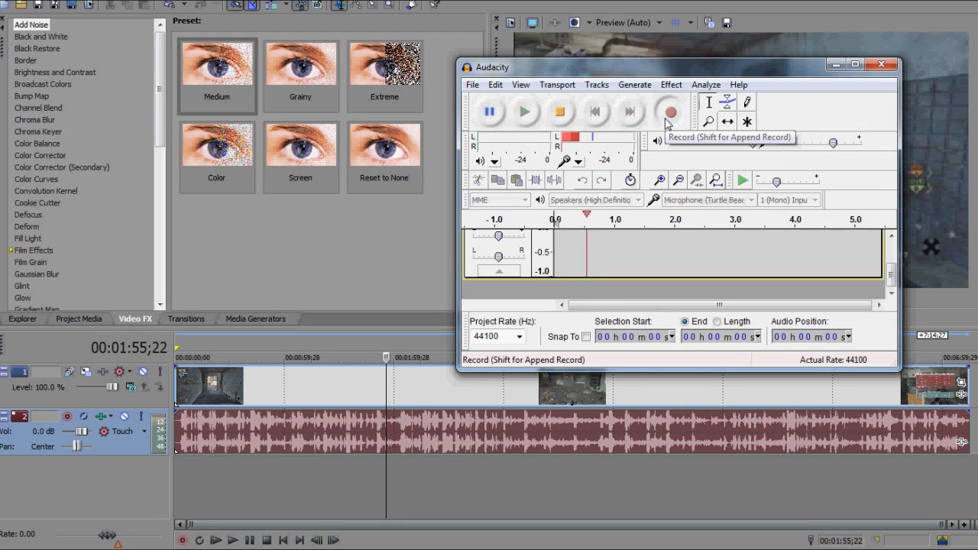
pyautogui.click(670, 112)
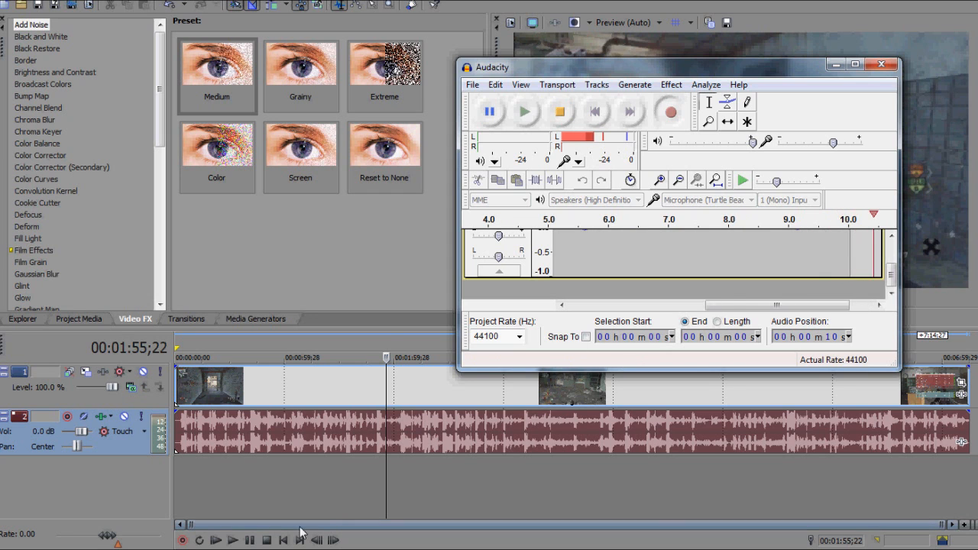
pyautogui.click(880, 64)
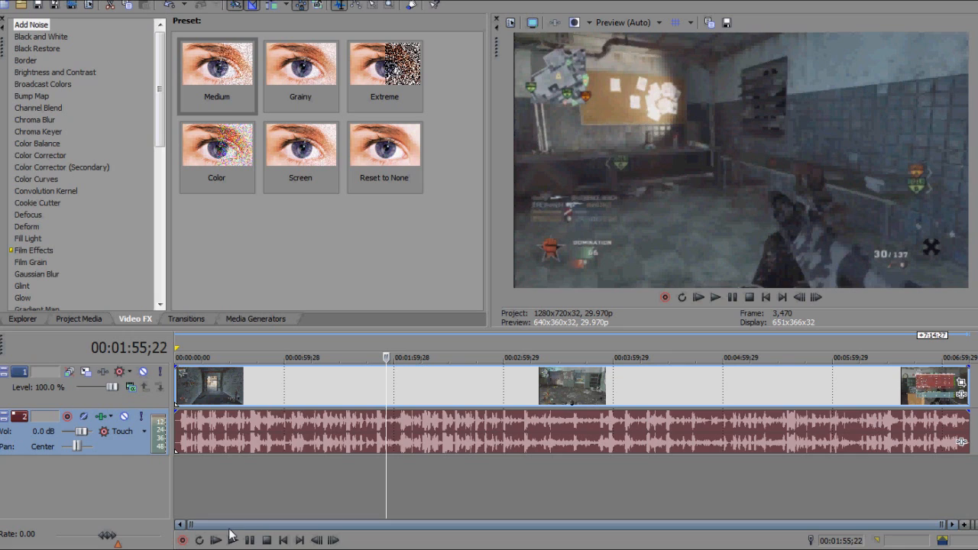
pyautogui.moveTo(217, 538)
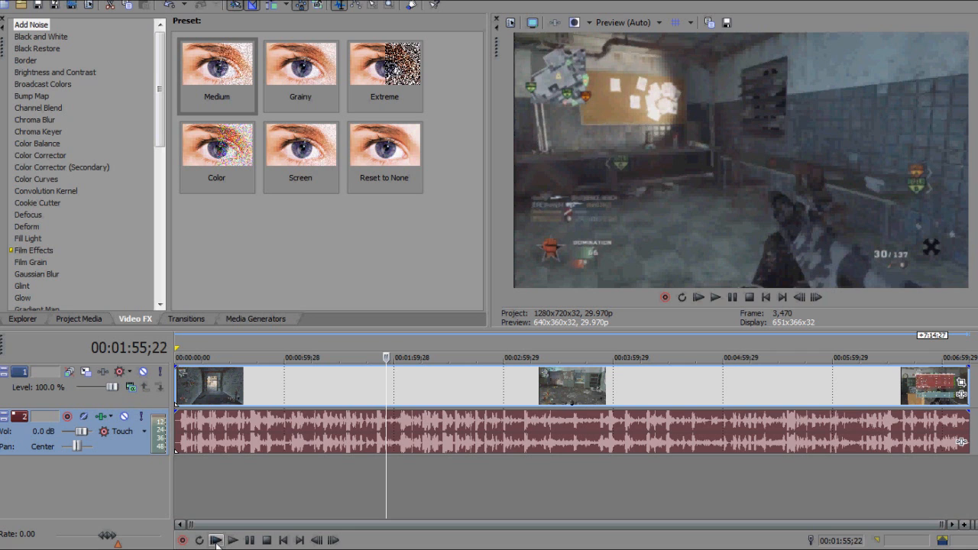
# - Play the gameplay clip from the start while commenting for about a minute, then return to Audacity
pyautogui.click(220, 540)
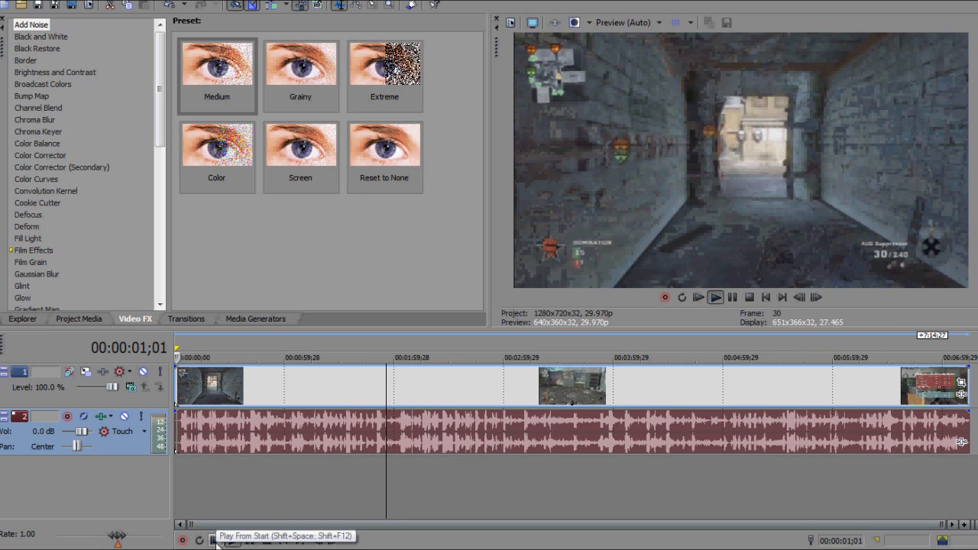
pyautogui.click(722, 296)
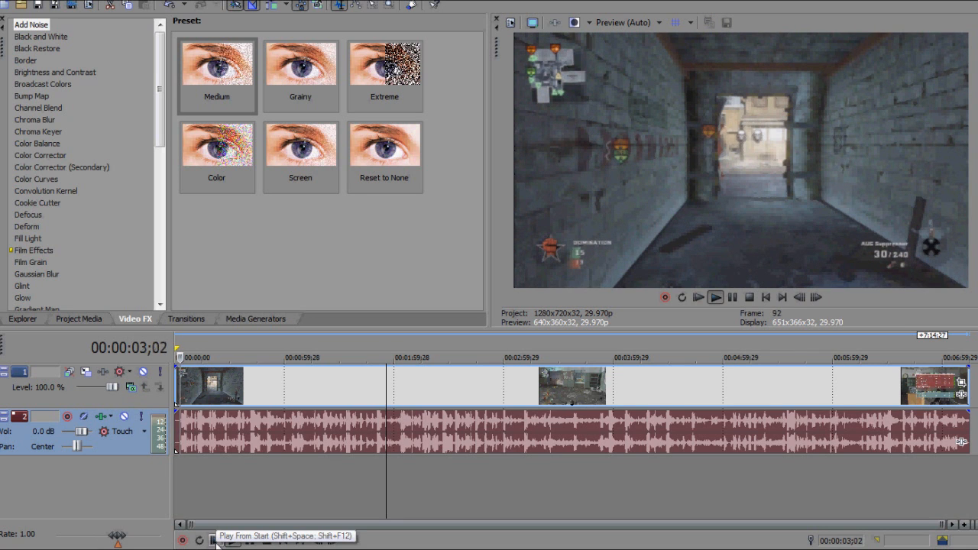
pyautogui.click(715, 297)
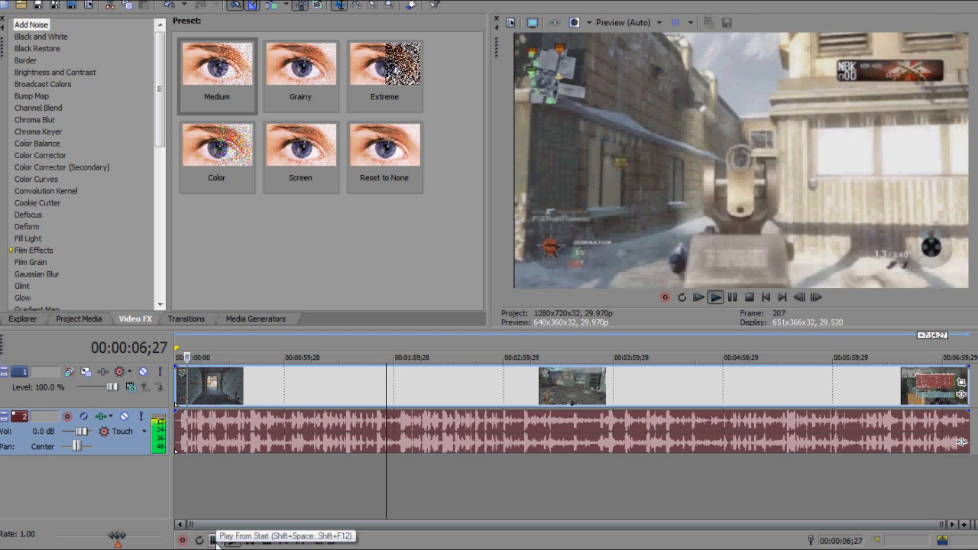
pyautogui.click(715, 297)
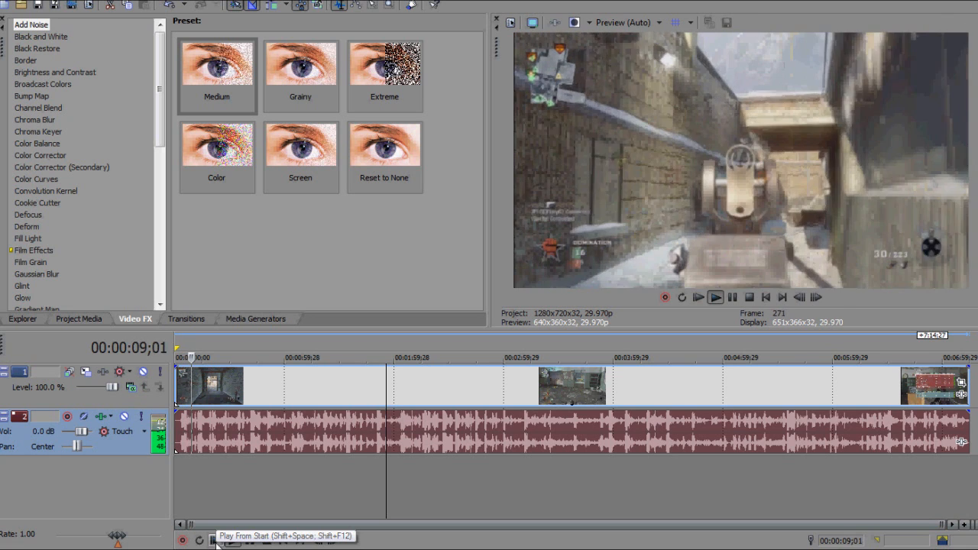
pyautogui.click(715, 296)
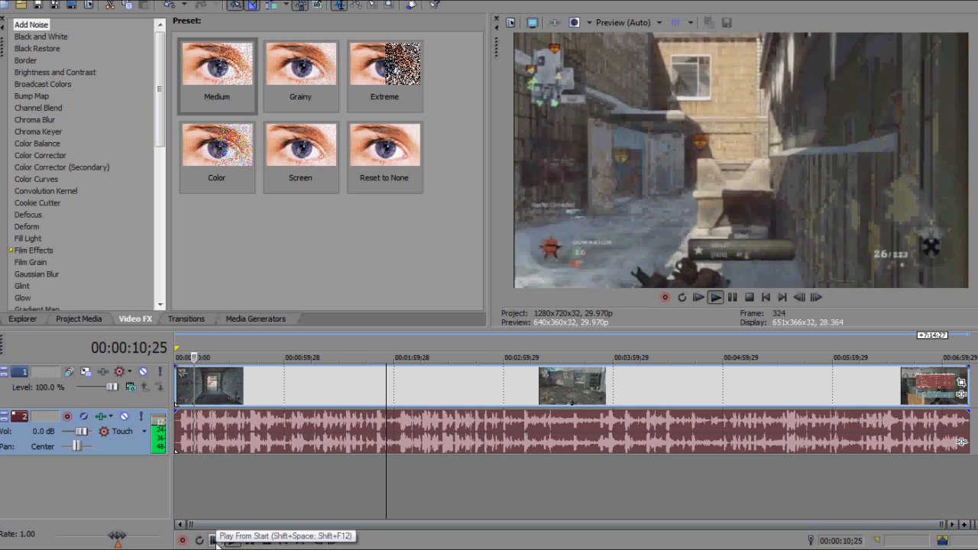
pyautogui.click(715, 296)
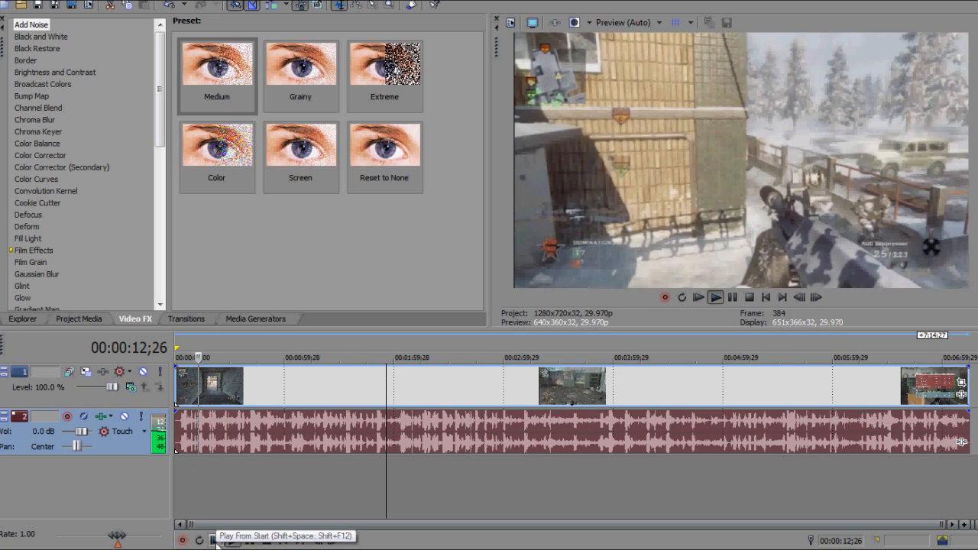
pyautogui.click(716, 297)
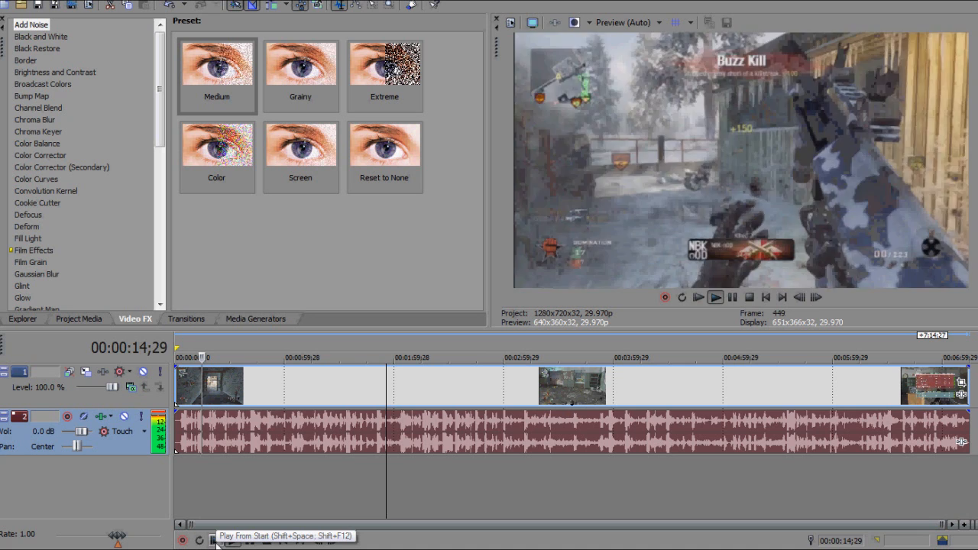
pyautogui.click(716, 296)
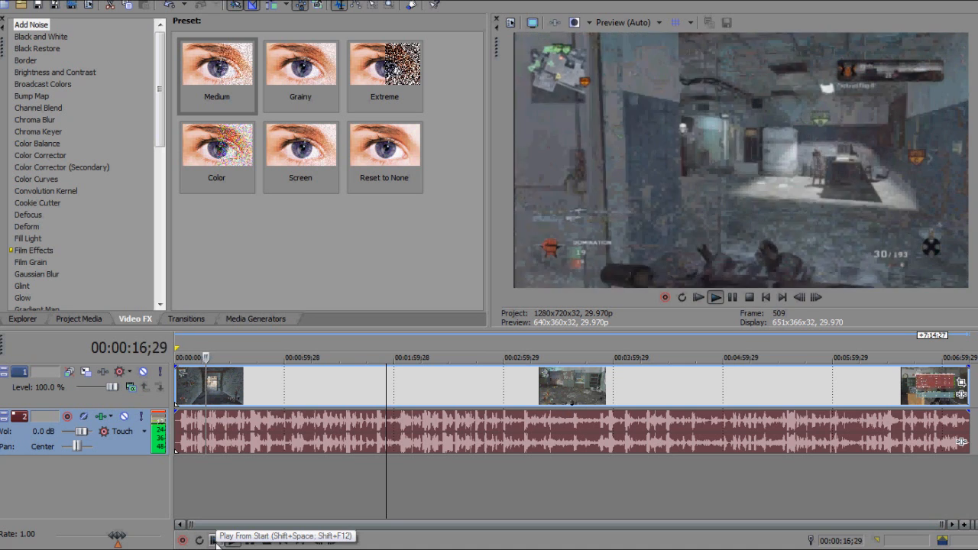
pyautogui.click(715, 296)
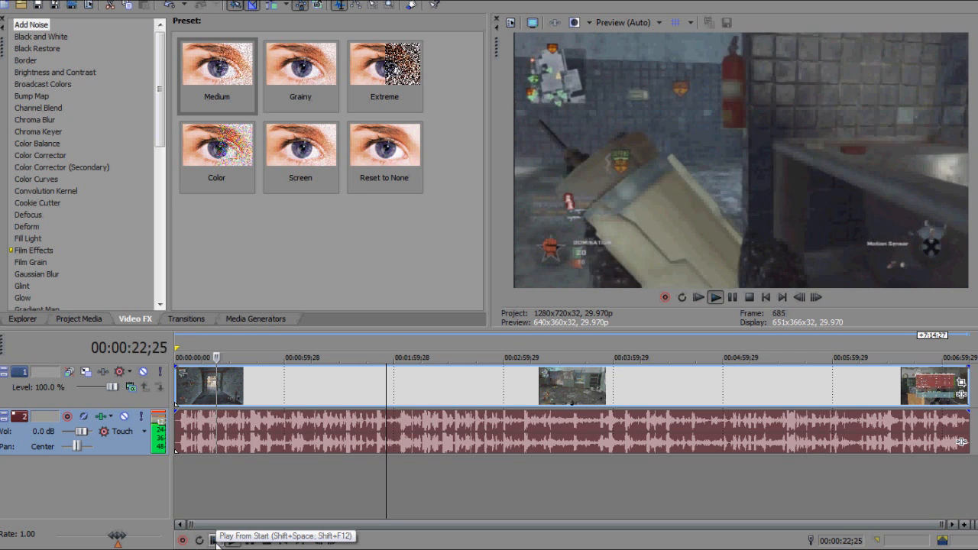
pyautogui.click(715, 297)
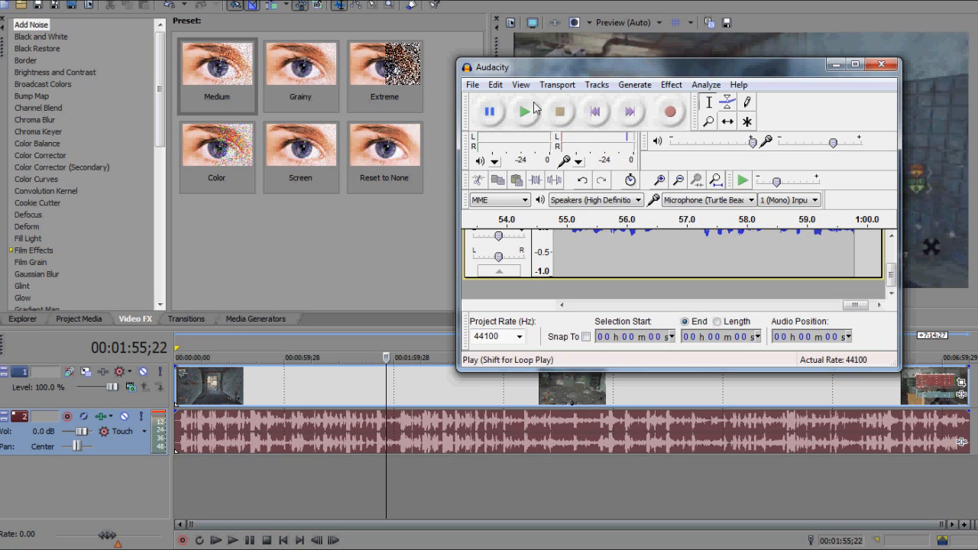
# - Start an Export from Audacity's File menu and list the available save file types
pyautogui.click(850, 62)
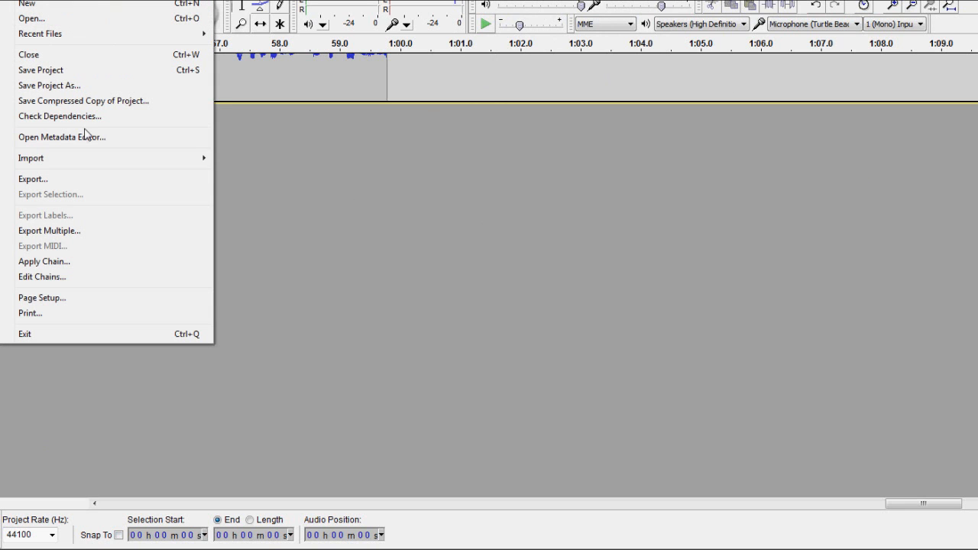
pyautogui.click(32, 178)
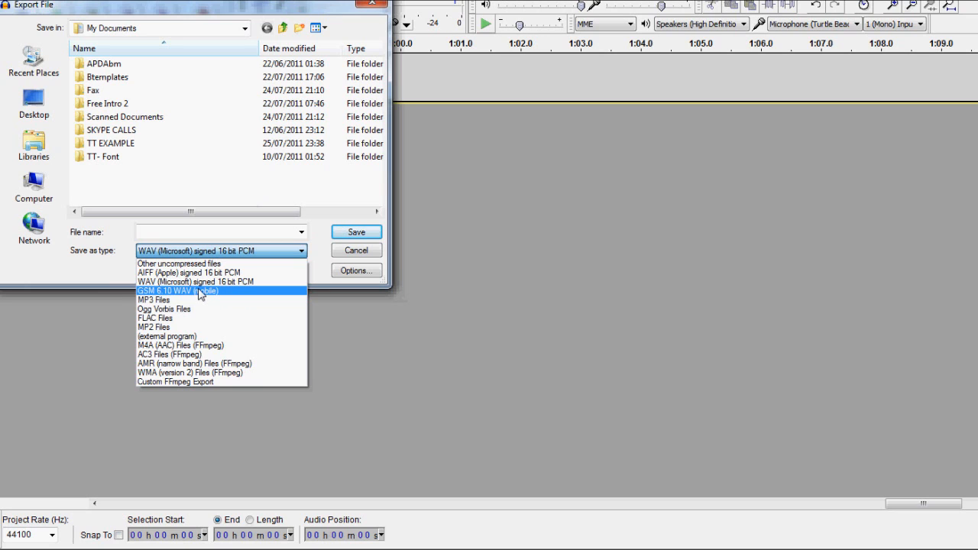
# - Export the commentary as WAV 16-bit PCM named TT Example 2 to the TT EXAMPLE folder with blank metadata
pyautogui.click(197, 281)
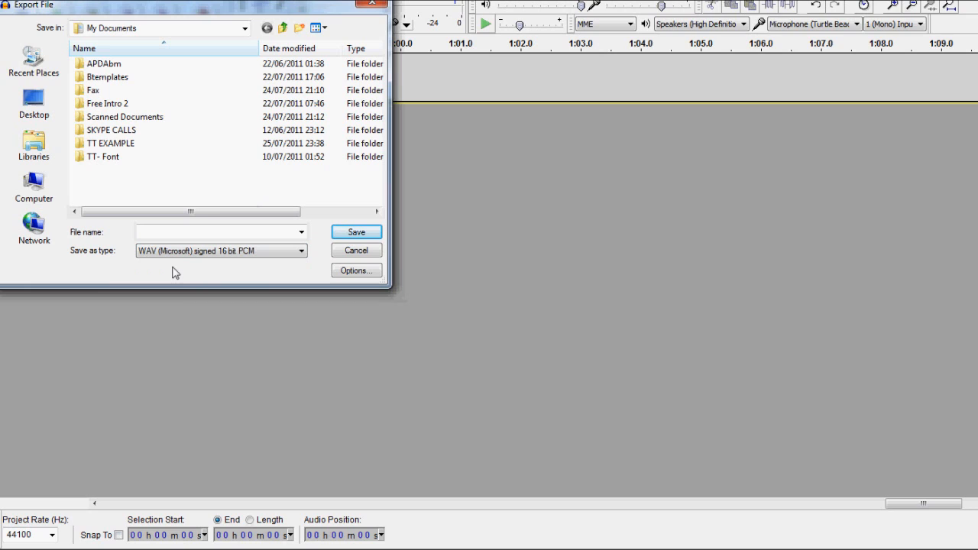
pyautogui.click(217, 232)
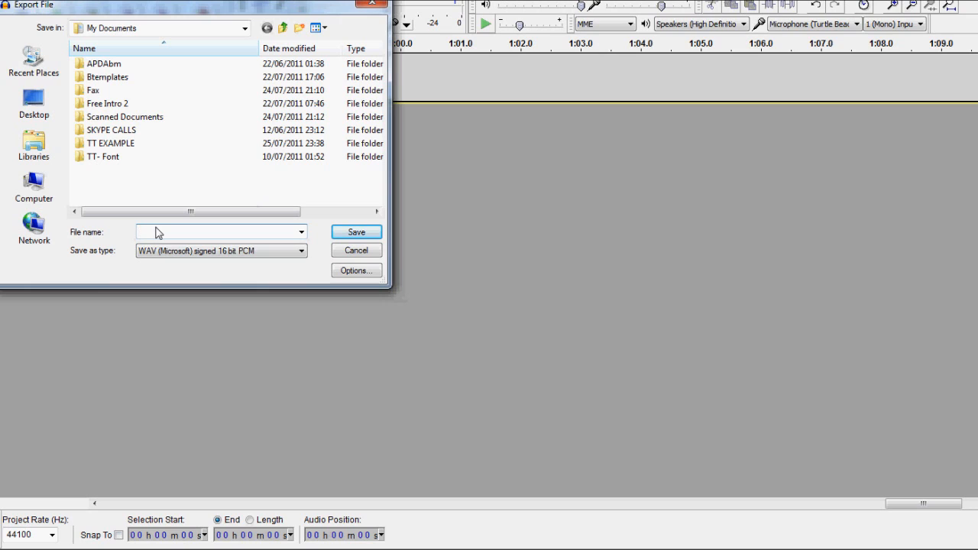
pyautogui.click(217, 232)
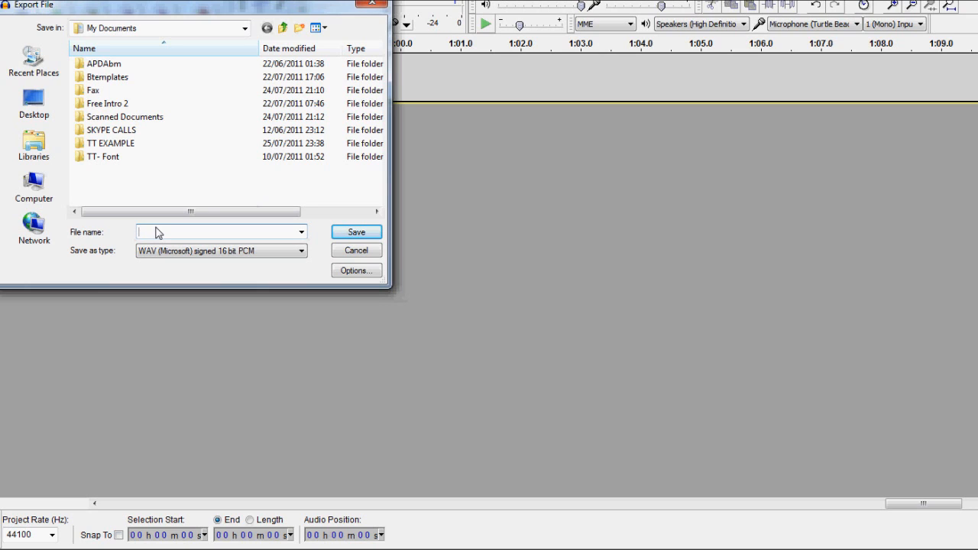
pyautogui.write('TT Example 2')
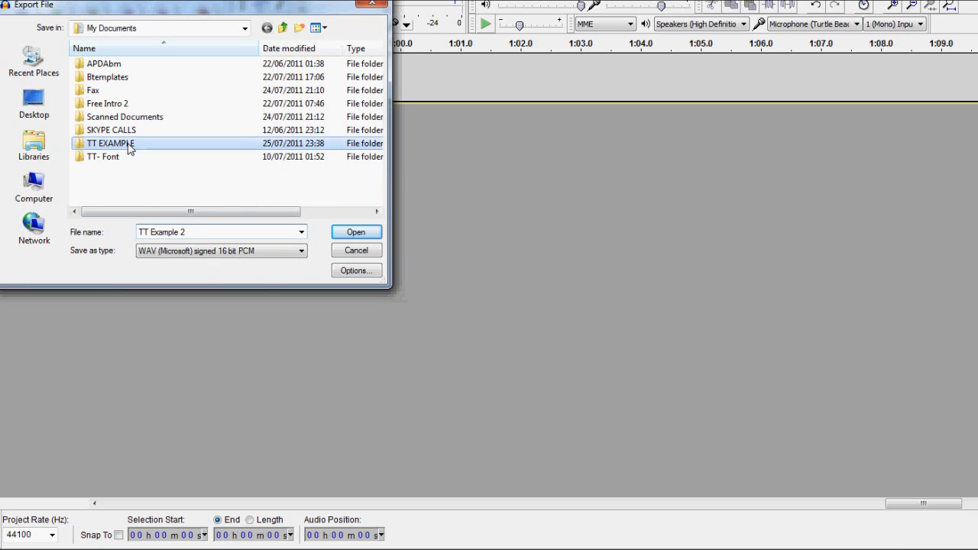
pyautogui.click(356, 232)
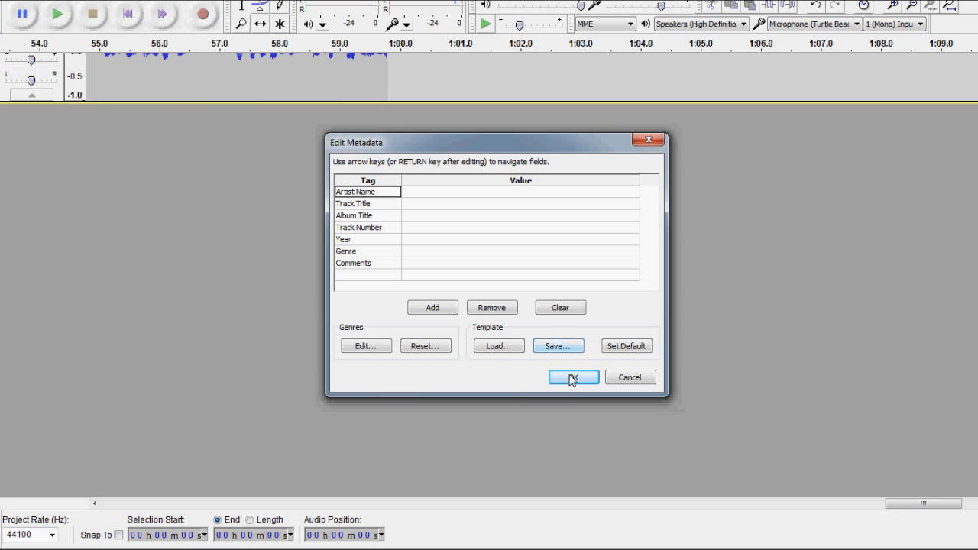
pyautogui.click(572, 377)
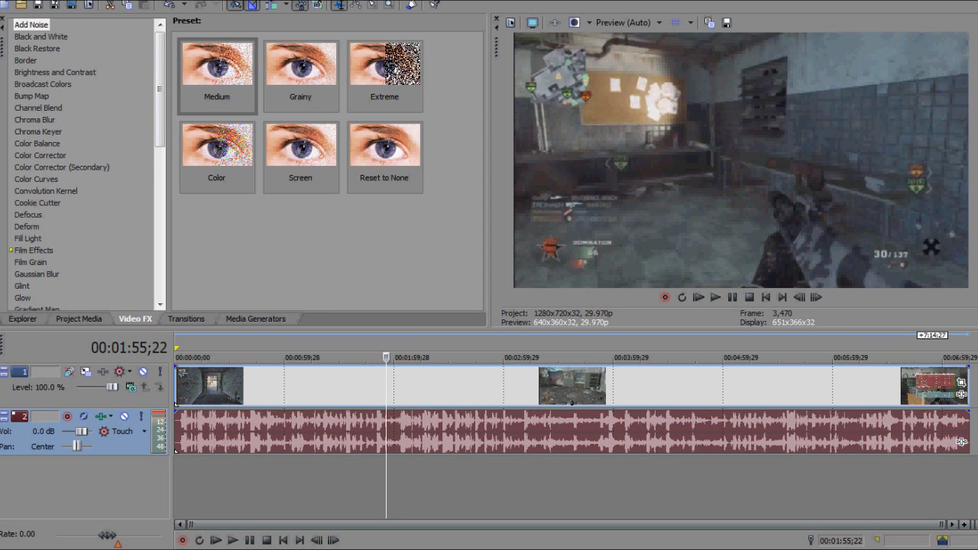
pyautogui.moveTo(21, 8)
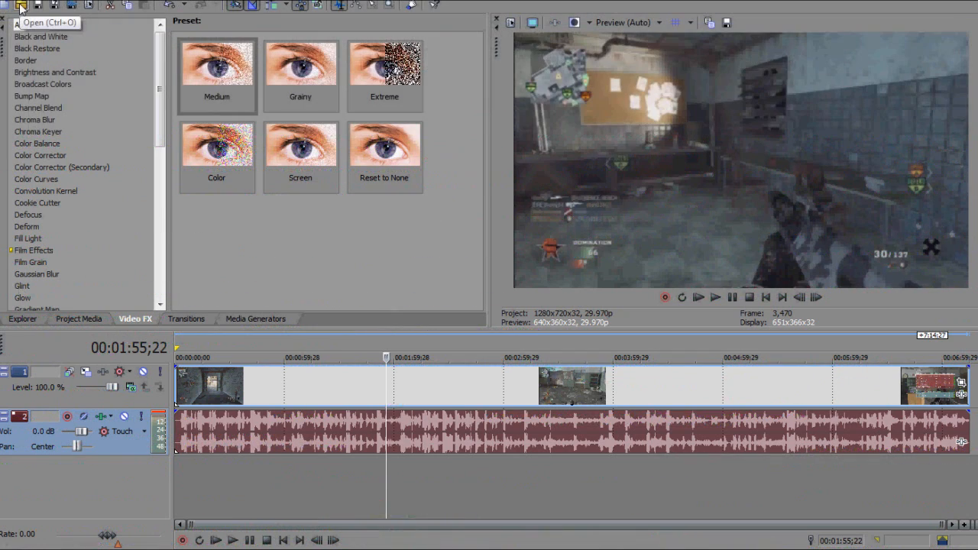
# - Import the exported commentary audio from the Documents library onto a new track below the gameplay
pyautogui.click(19, 7)
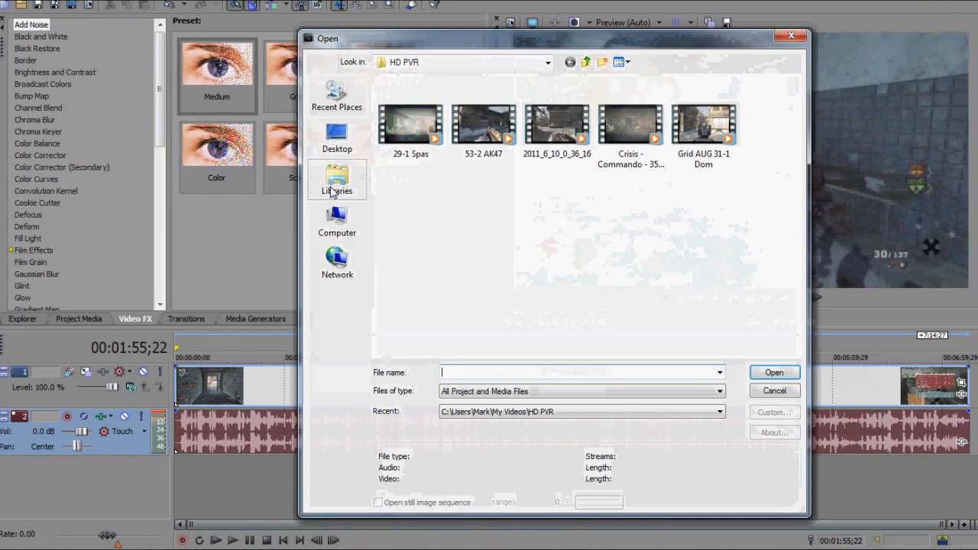
pyautogui.click(336, 180)
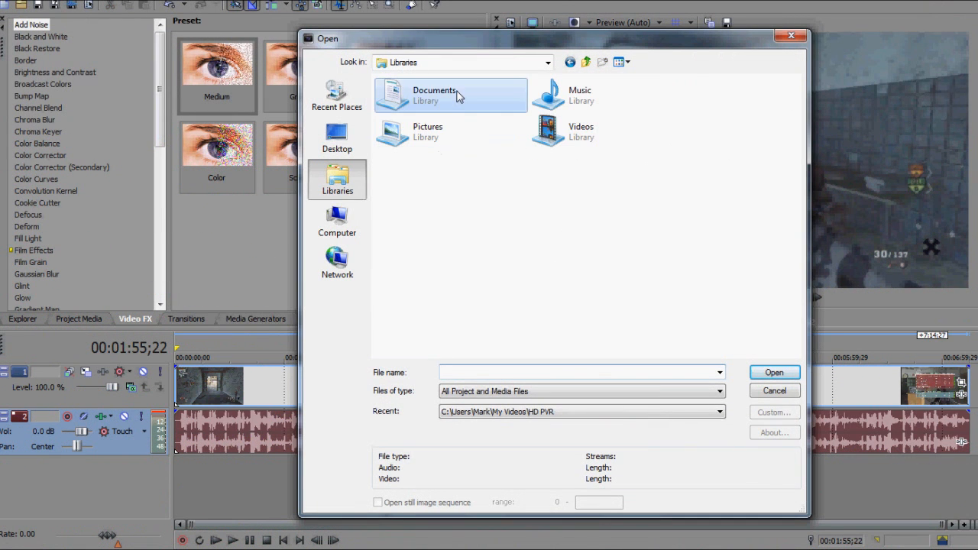
pyautogui.doubleClick(434, 94)
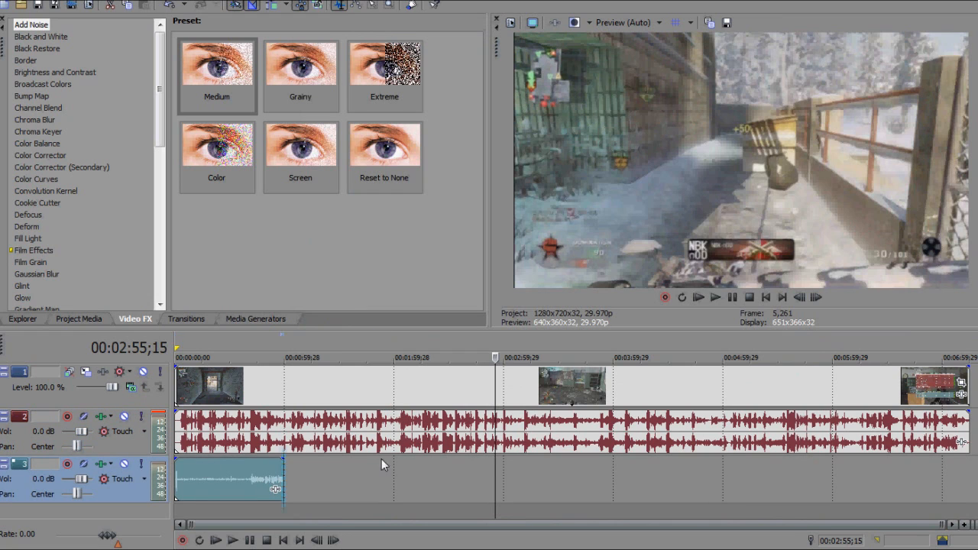
# - Move the commentary clip to the timeline start and play back to check it syncs with the gameplay
pyautogui.moveTo(275, 480); pyautogui.dragTo(954, 480)
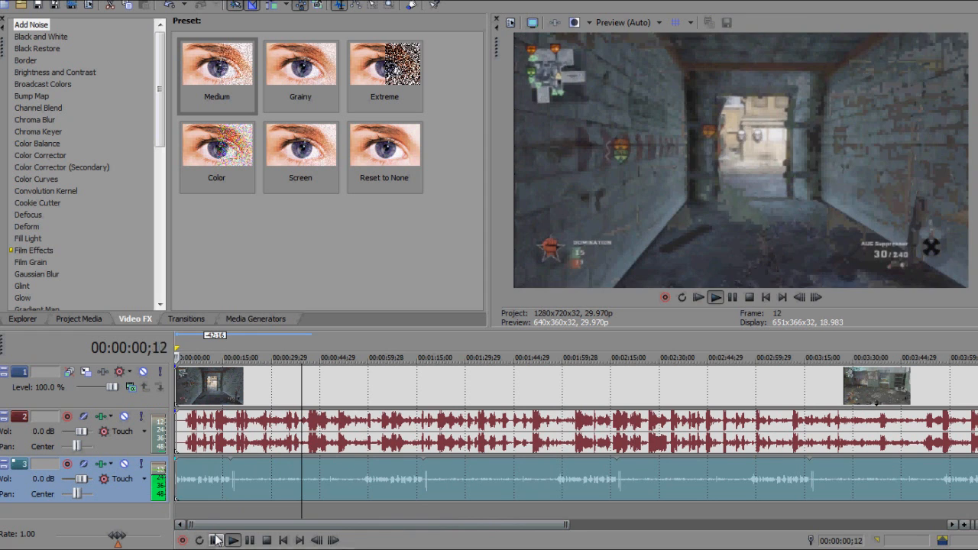
pyautogui.click(232, 539)
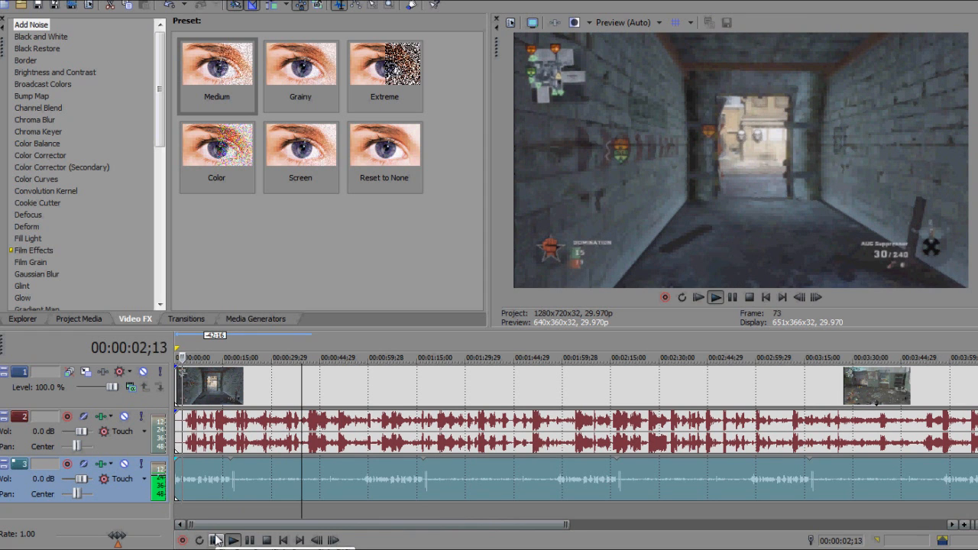
pyautogui.click(715, 297)
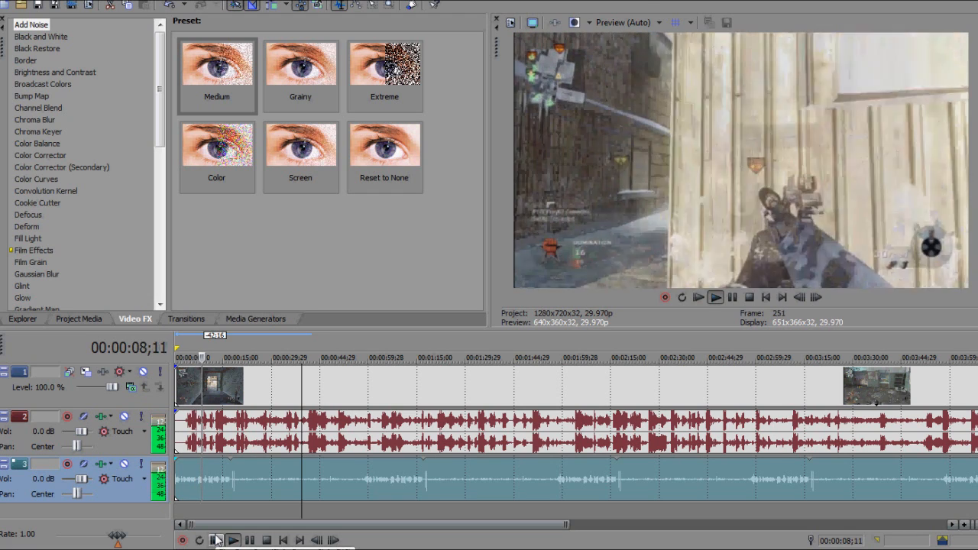
pyautogui.click(217, 538)
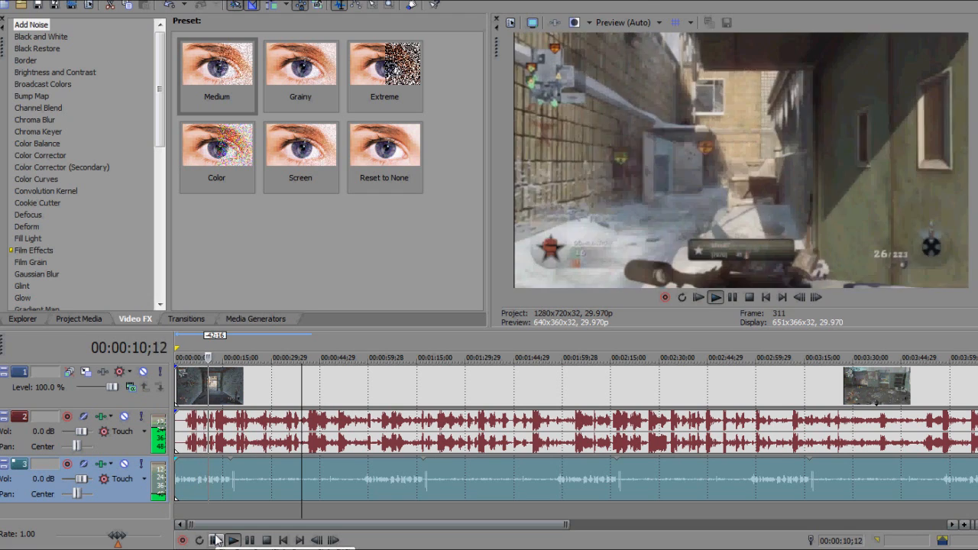
pyautogui.click(230, 537)
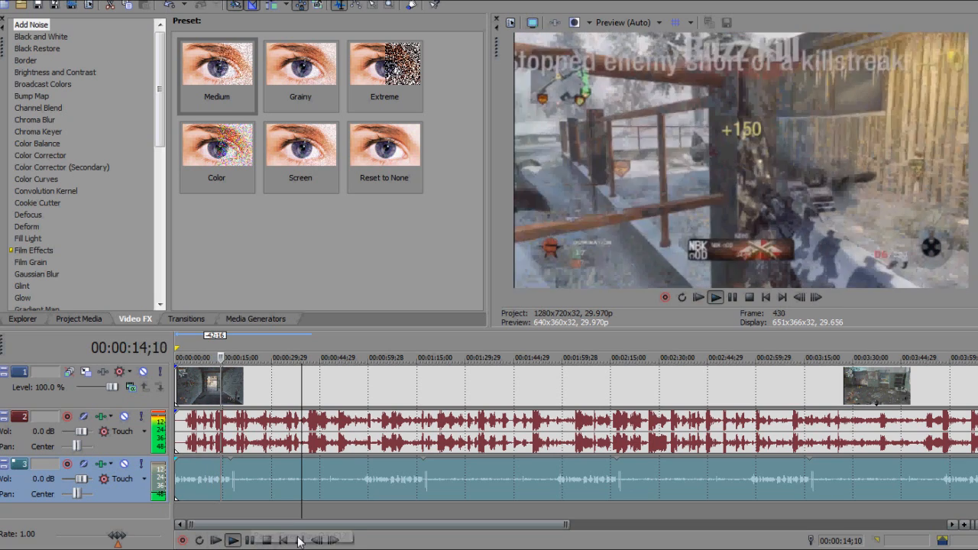
pyautogui.click(237, 541)
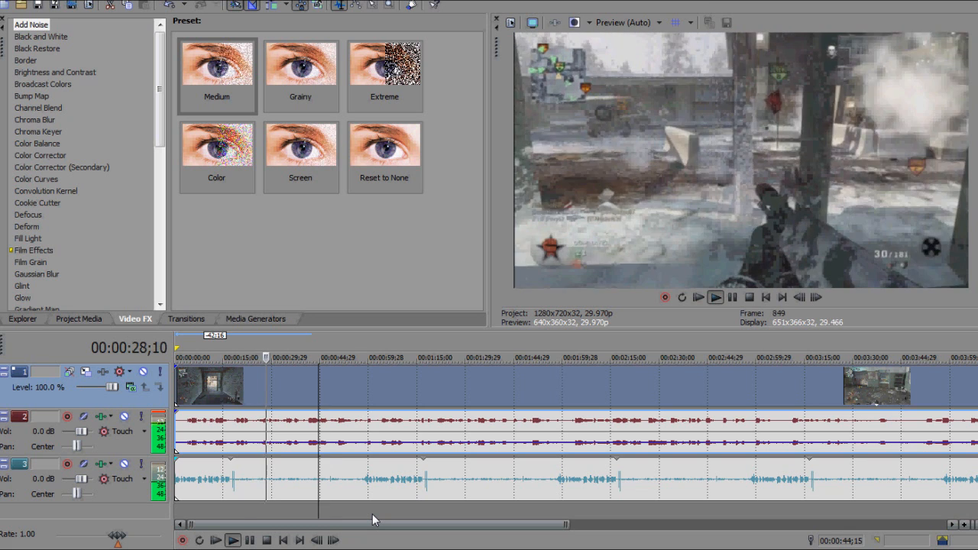
# - Lower the gameplay audio event's gain to about -11 dB so the commentary sits above it
pyautogui.click(715, 296)
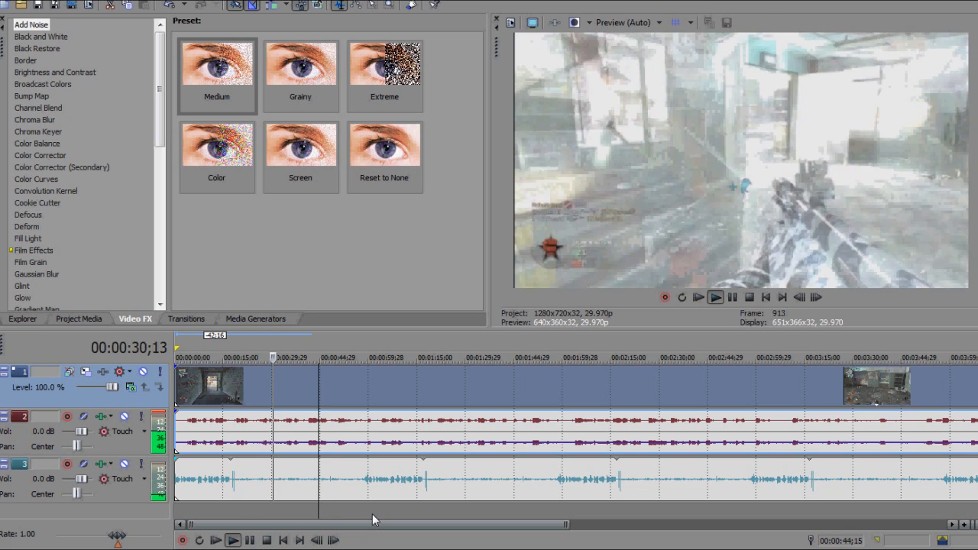
pyautogui.click(715, 297)
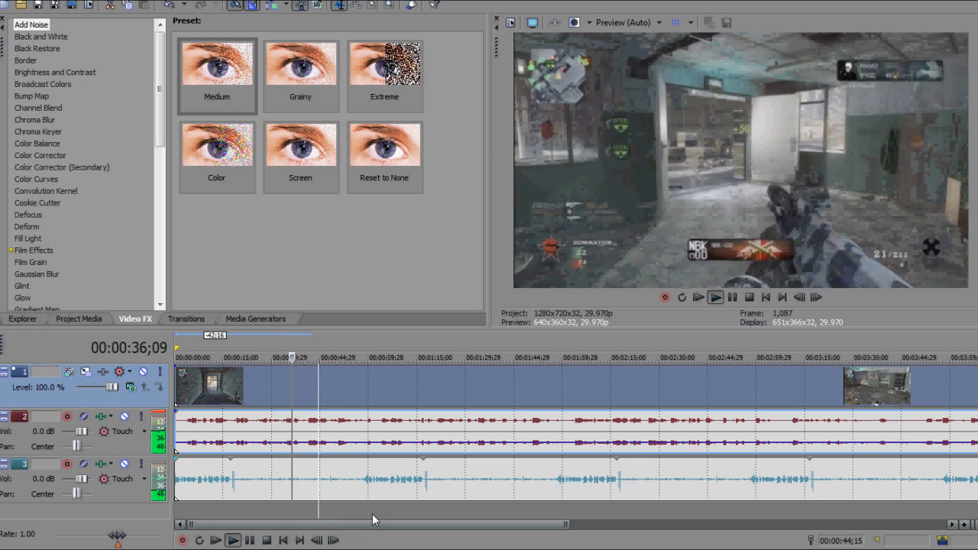
pyautogui.click(715, 296)
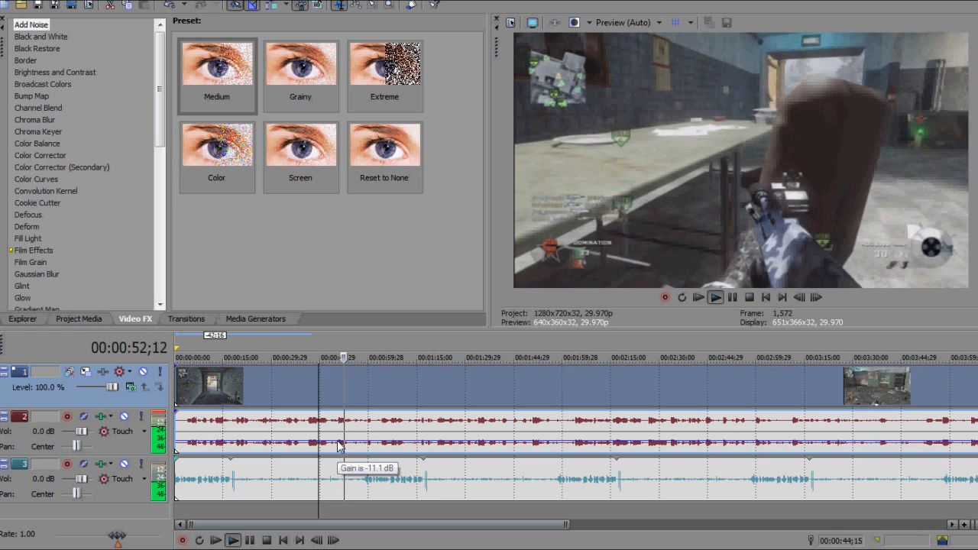
pyautogui.click(715, 297)
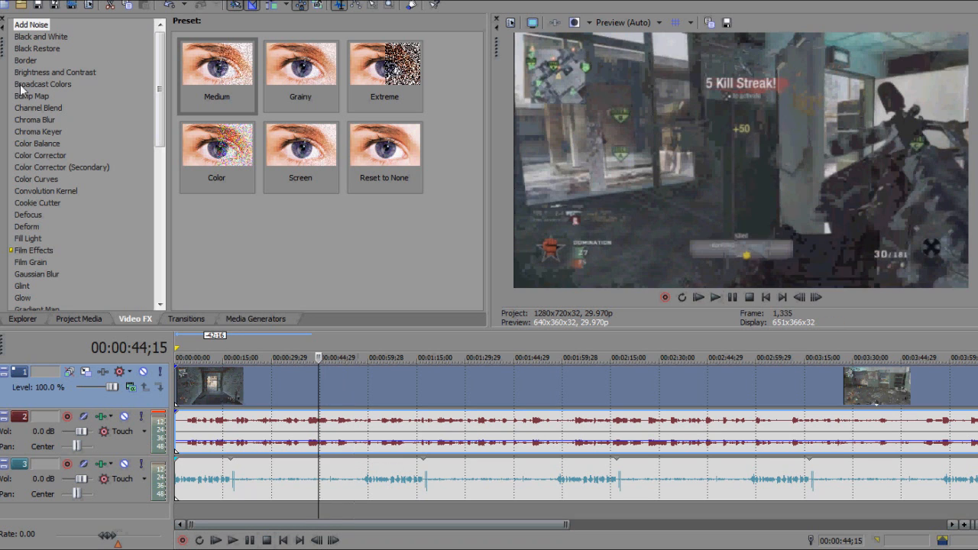
pyautogui.click(15, 3)
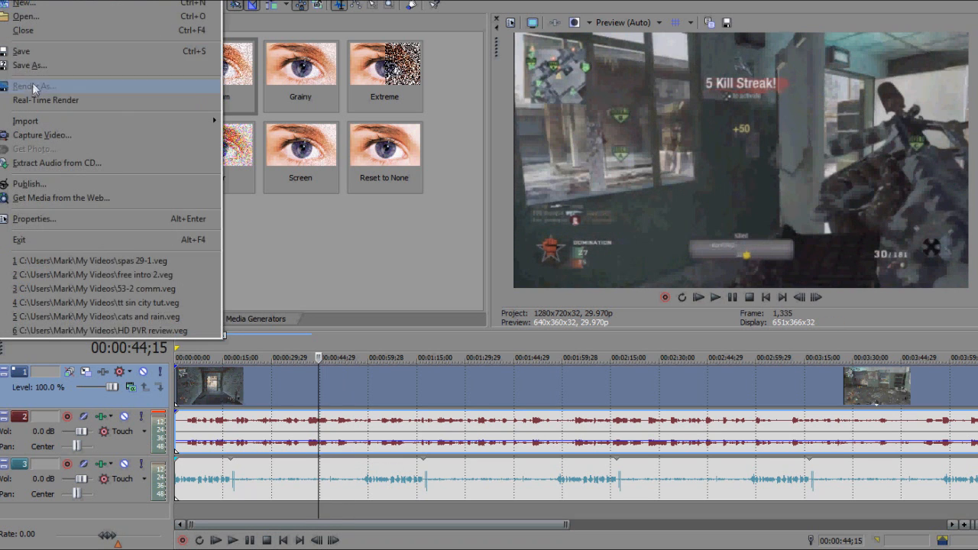
# - Render the project as Windows Media Video named TT Example Gameplay, then cancel and close the render
pyautogui.click(33, 86)
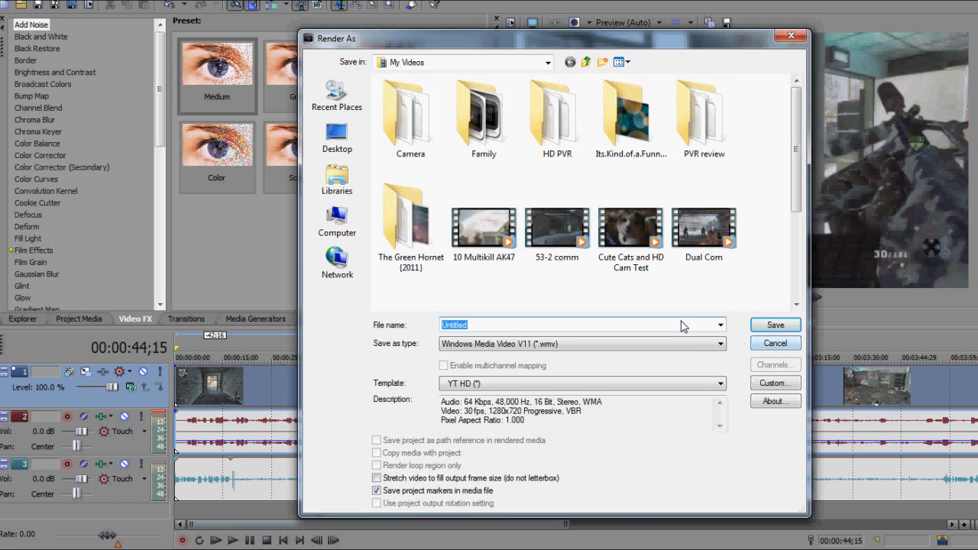
pyautogui.write('TT Example')
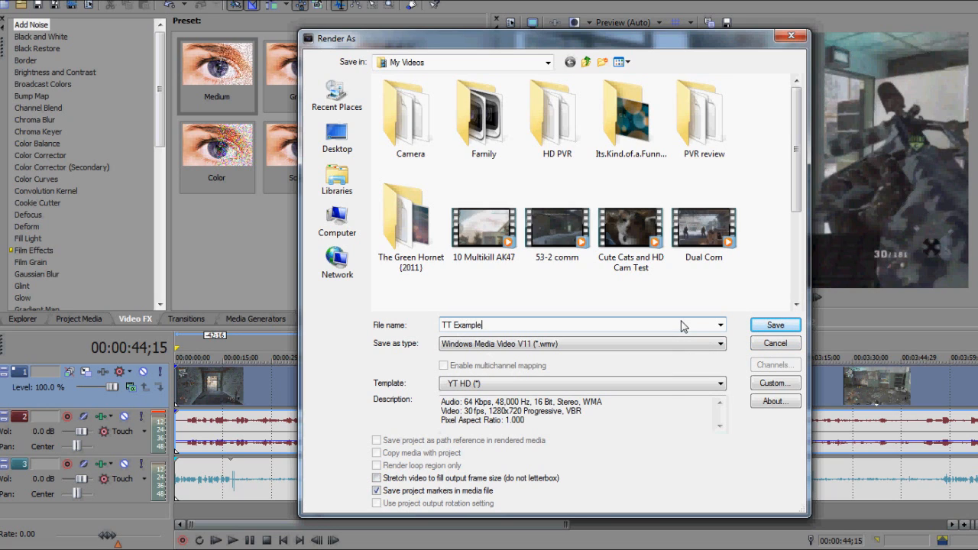
pyautogui.write('Gameplay')
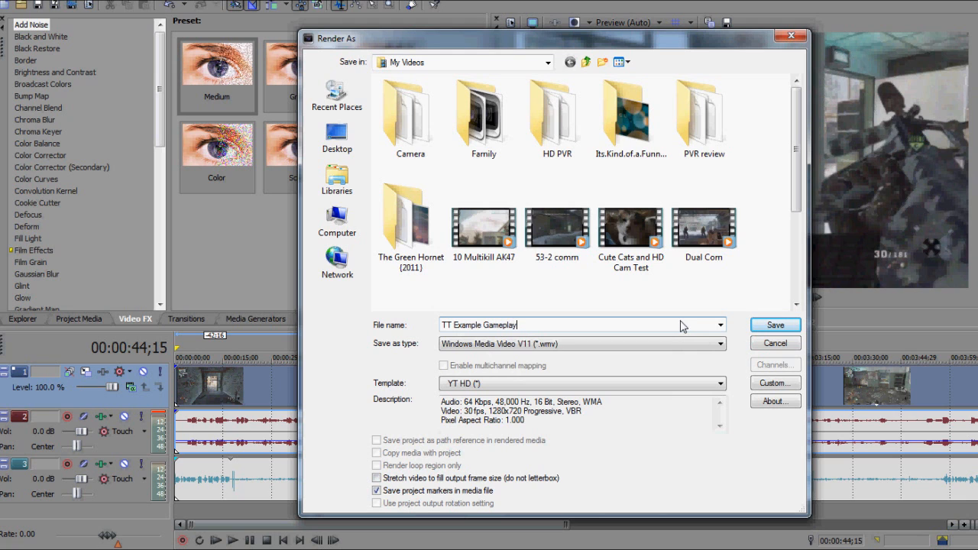
pyautogui.click(775, 324)
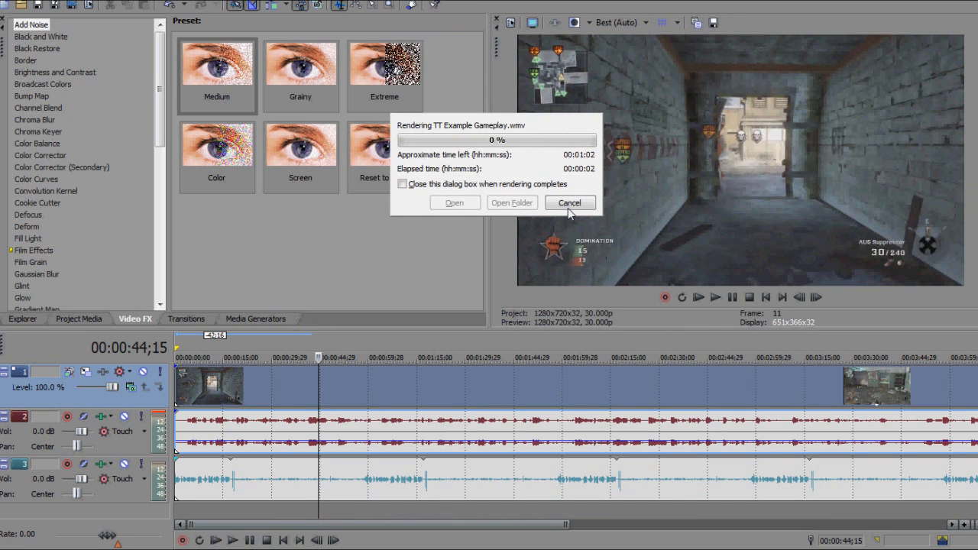
pyautogui.click(570, 202)
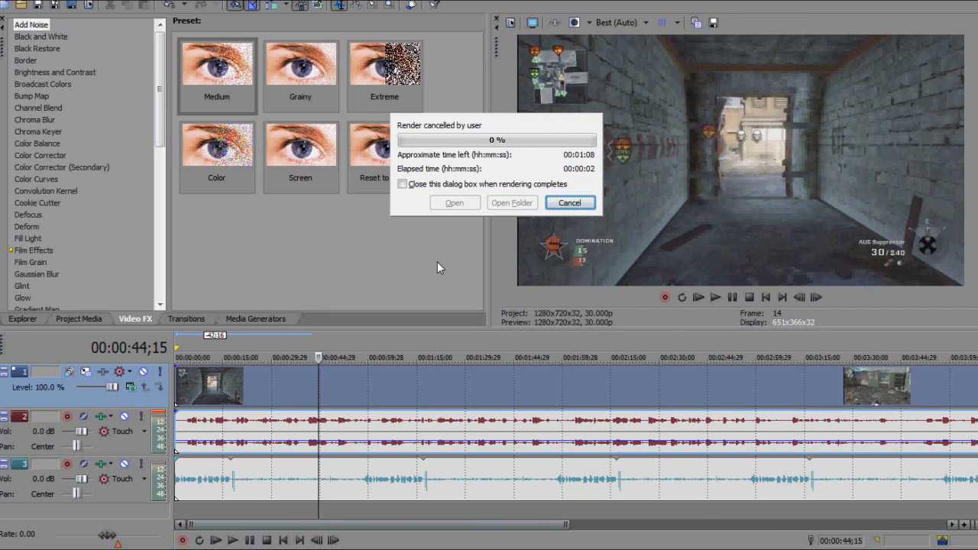
pyautogui.click(572, 201)
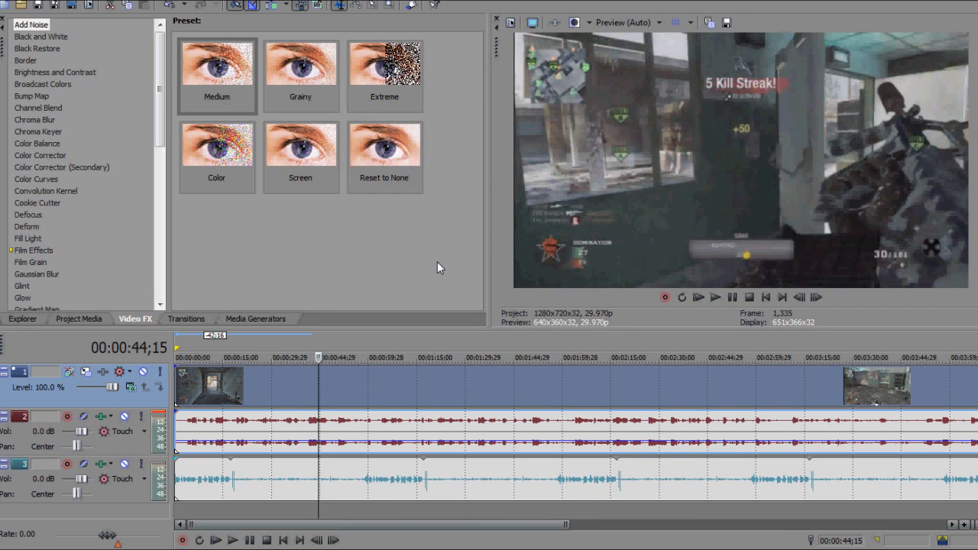